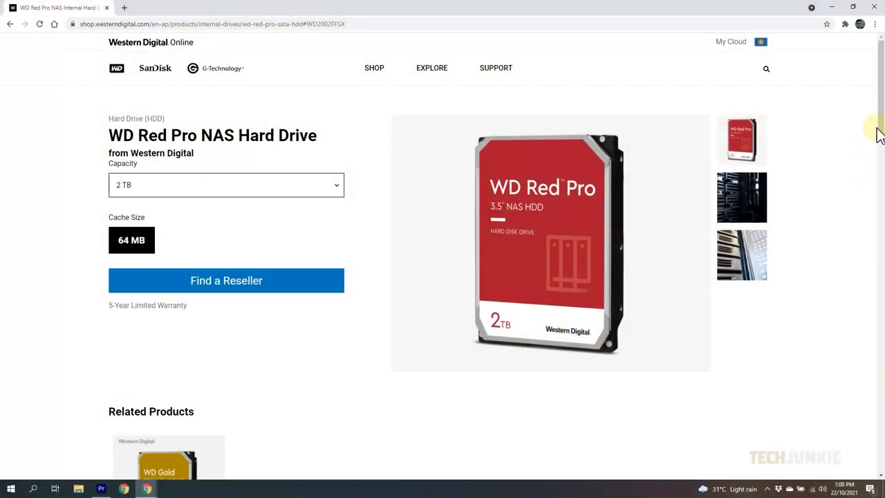
# - Download the CrystalDiskInfo 8.12.10a Standard Edition ZIP from the Crystal Dew World page
pyautogui.scroll(-3)
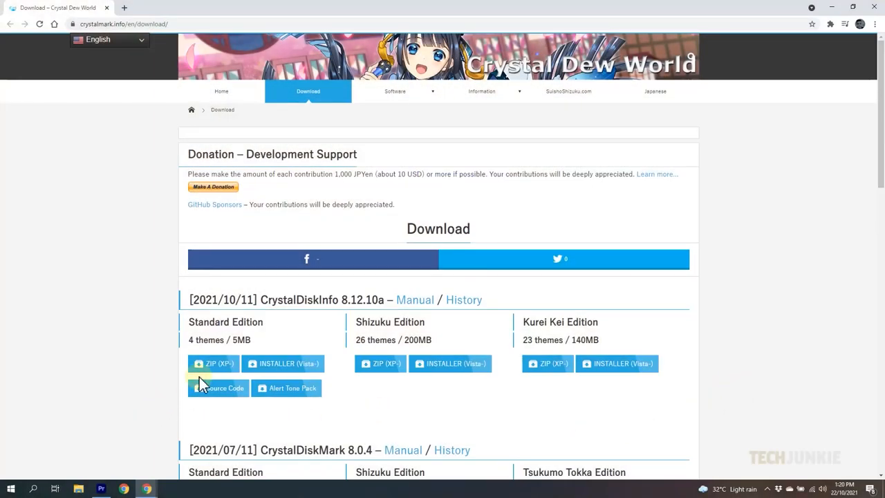
pyautogui.click(213, 362)
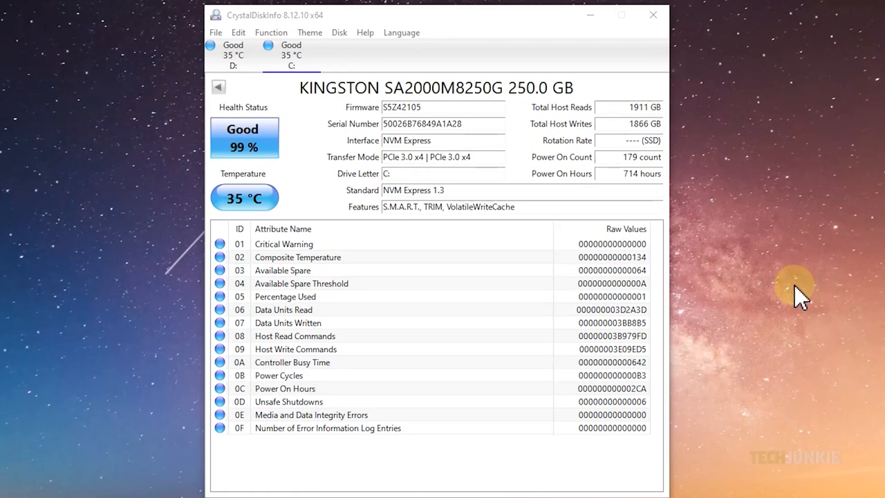
pyautogui.moveTo(782, 304)
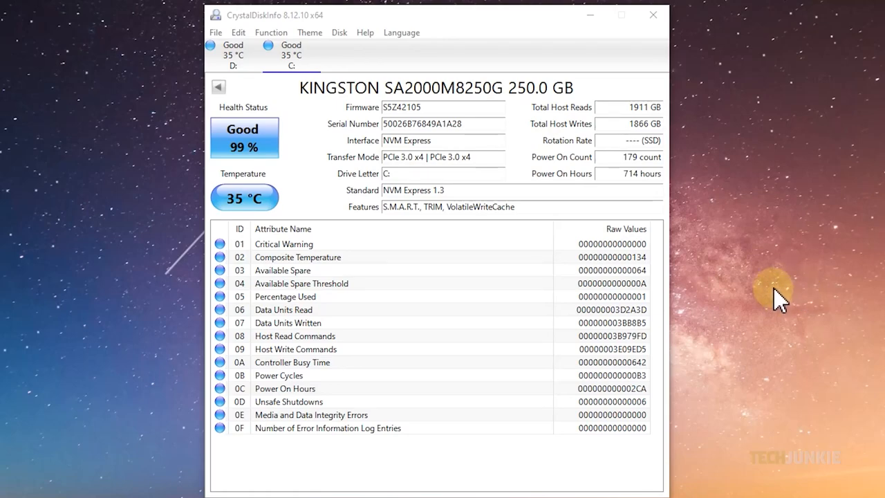
pyautogui.moveTo(339, 34)
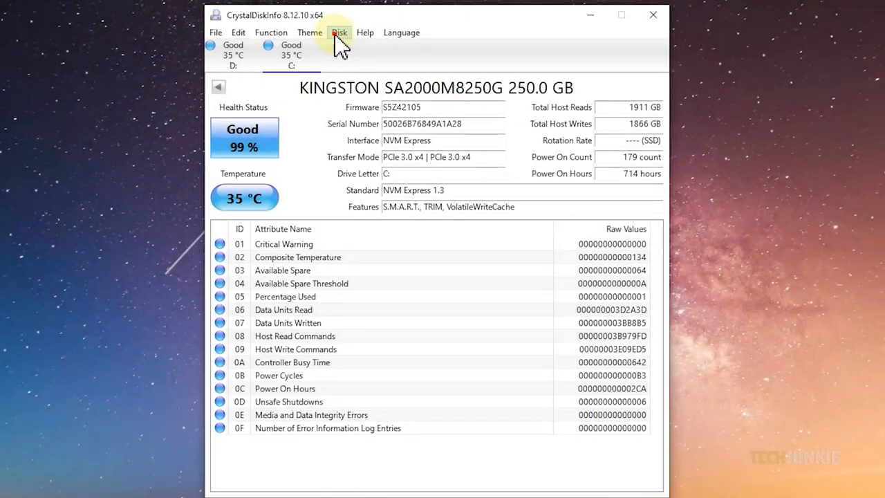